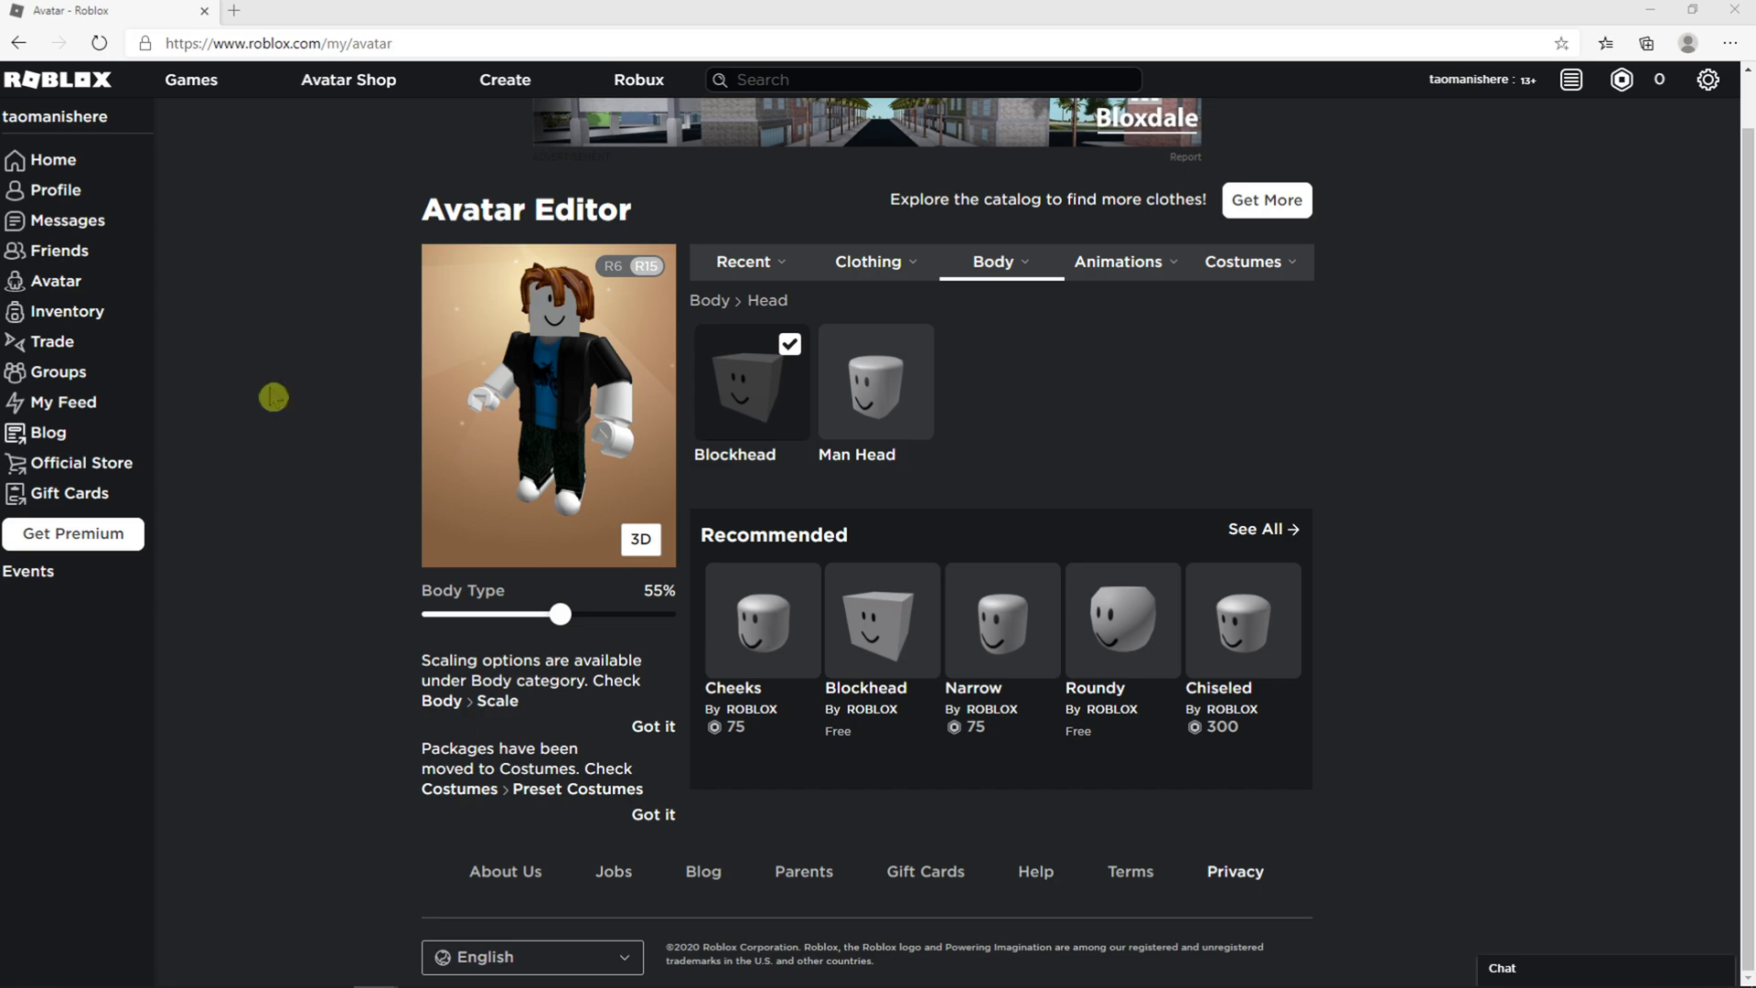
{"action": "mouse_move", "coordinate": [59, 379]}
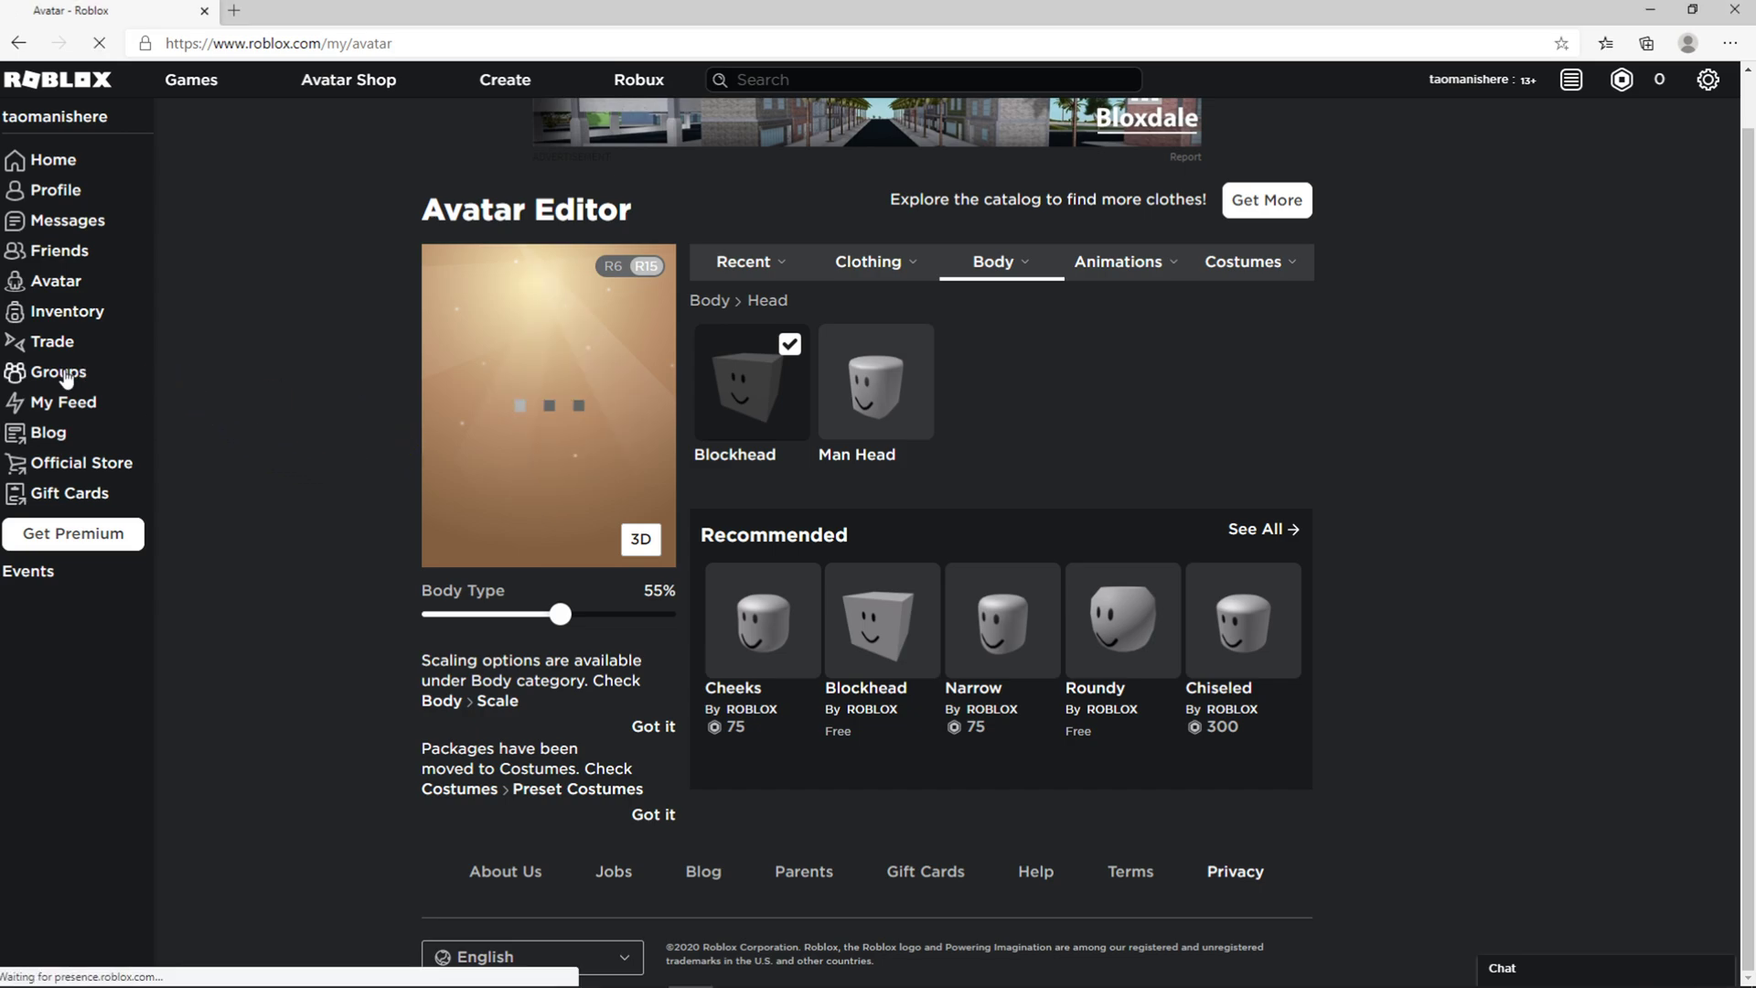
Leave the avatar editor for the Groups search page listing group categories.
{"action": "left_click", "coordinate": [57, 370]}
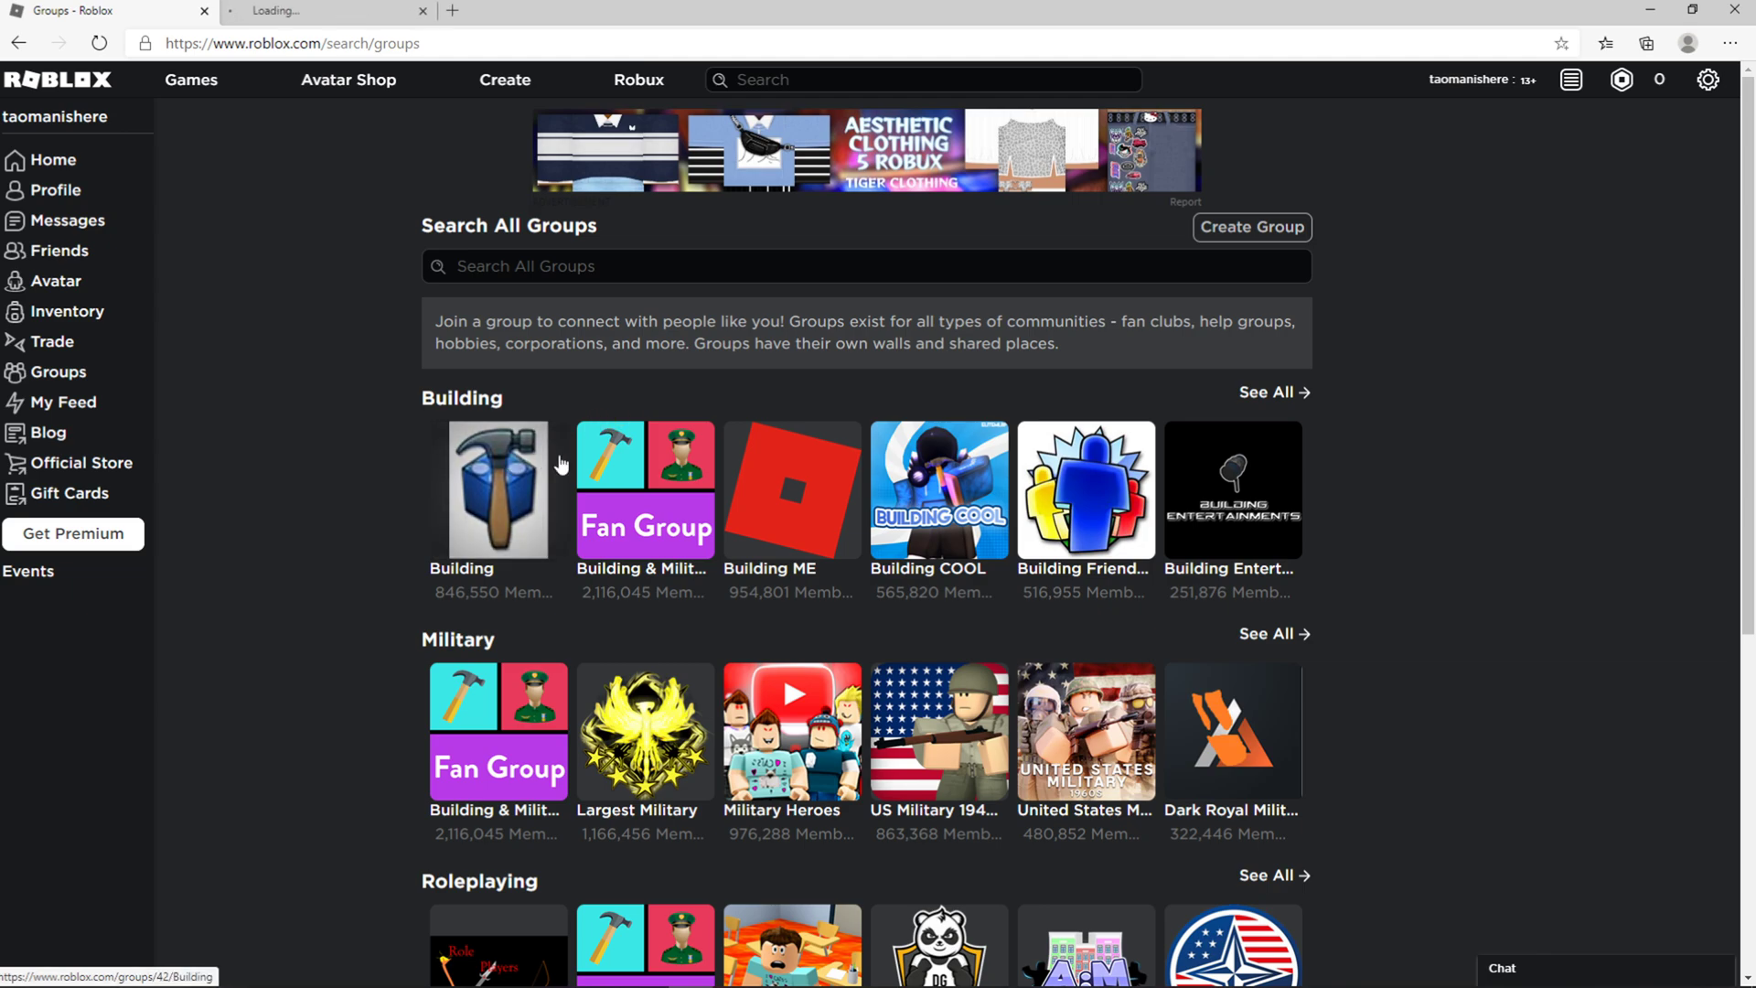
Start a new group named 'Taoman Group' with description 'Holaaa'.
{"action": "left_click", "coordinate": [1252, 227]}
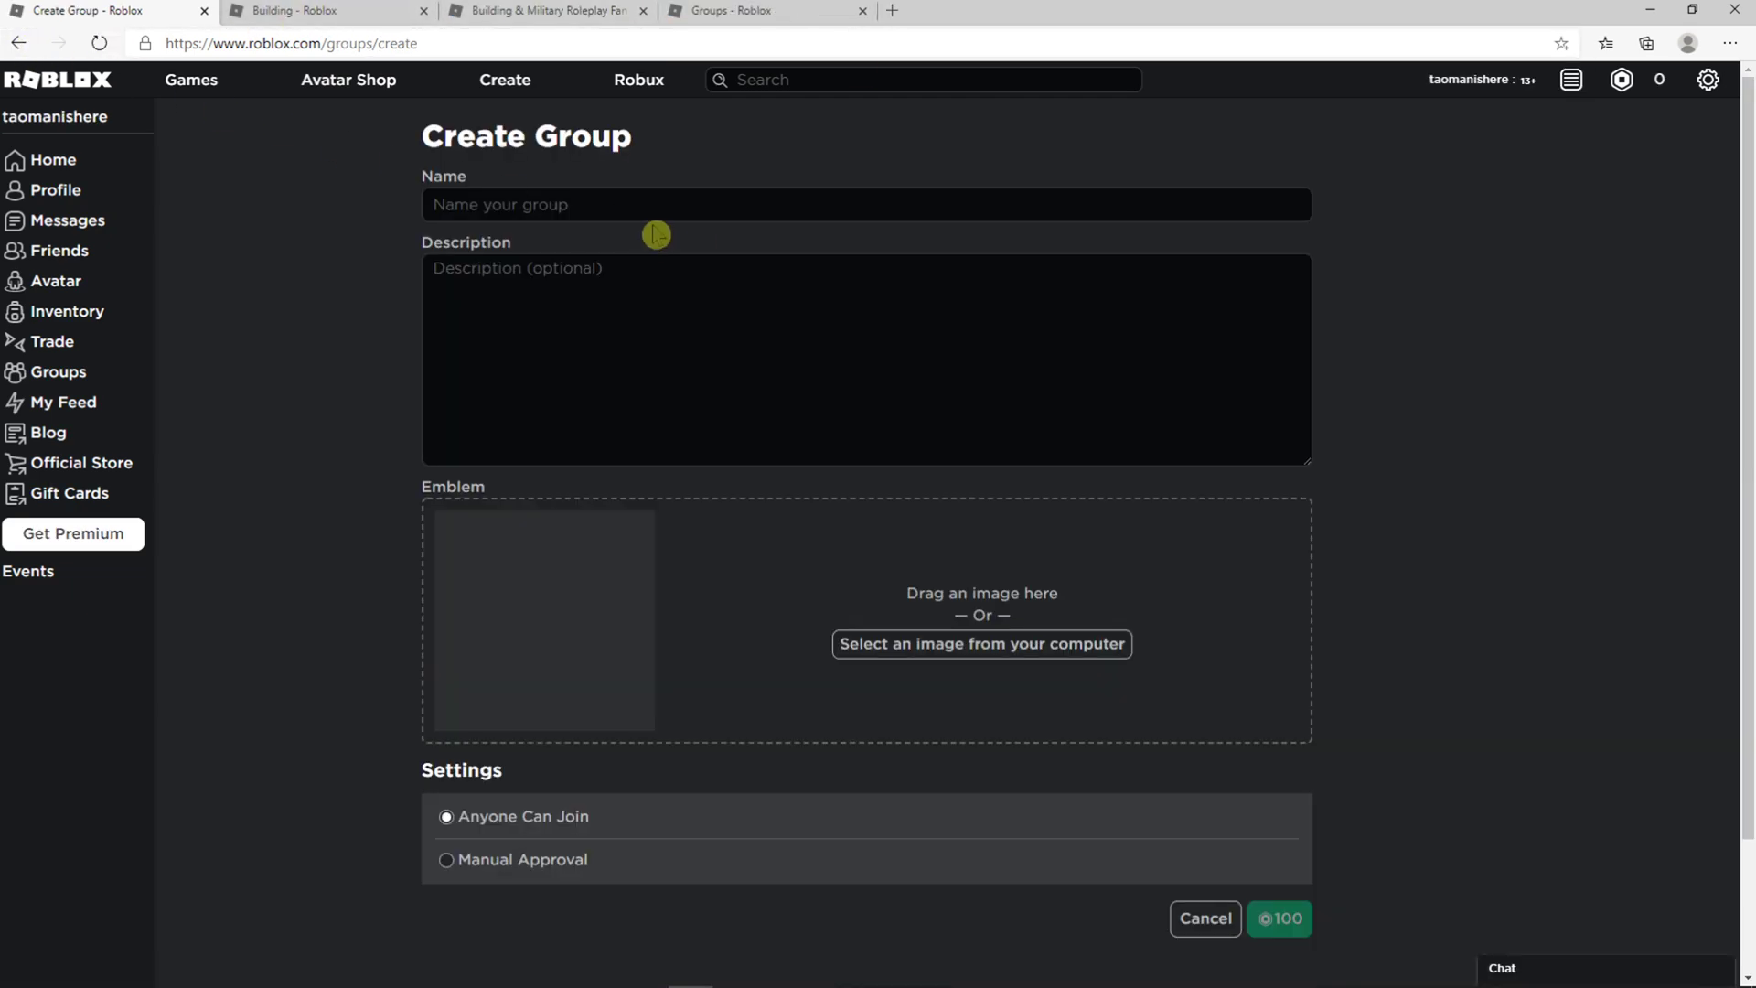
{"action": "type", "text": "Taom"}
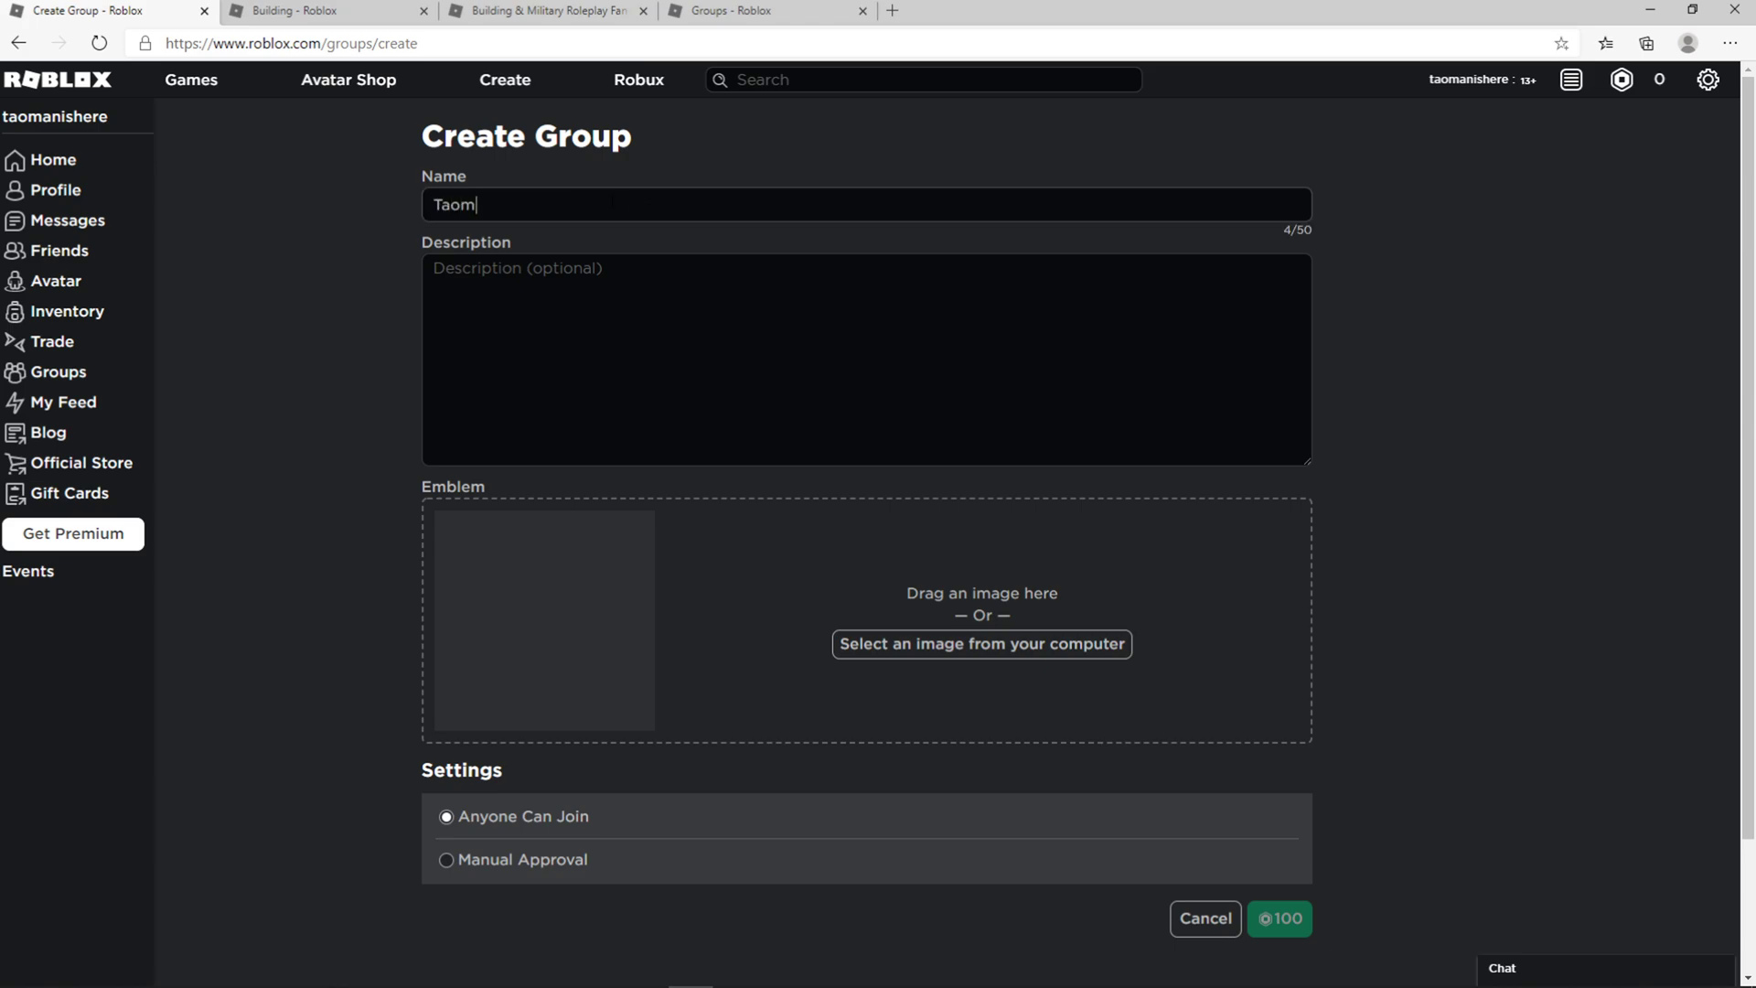
{"action": "type", "text": "an Group"}
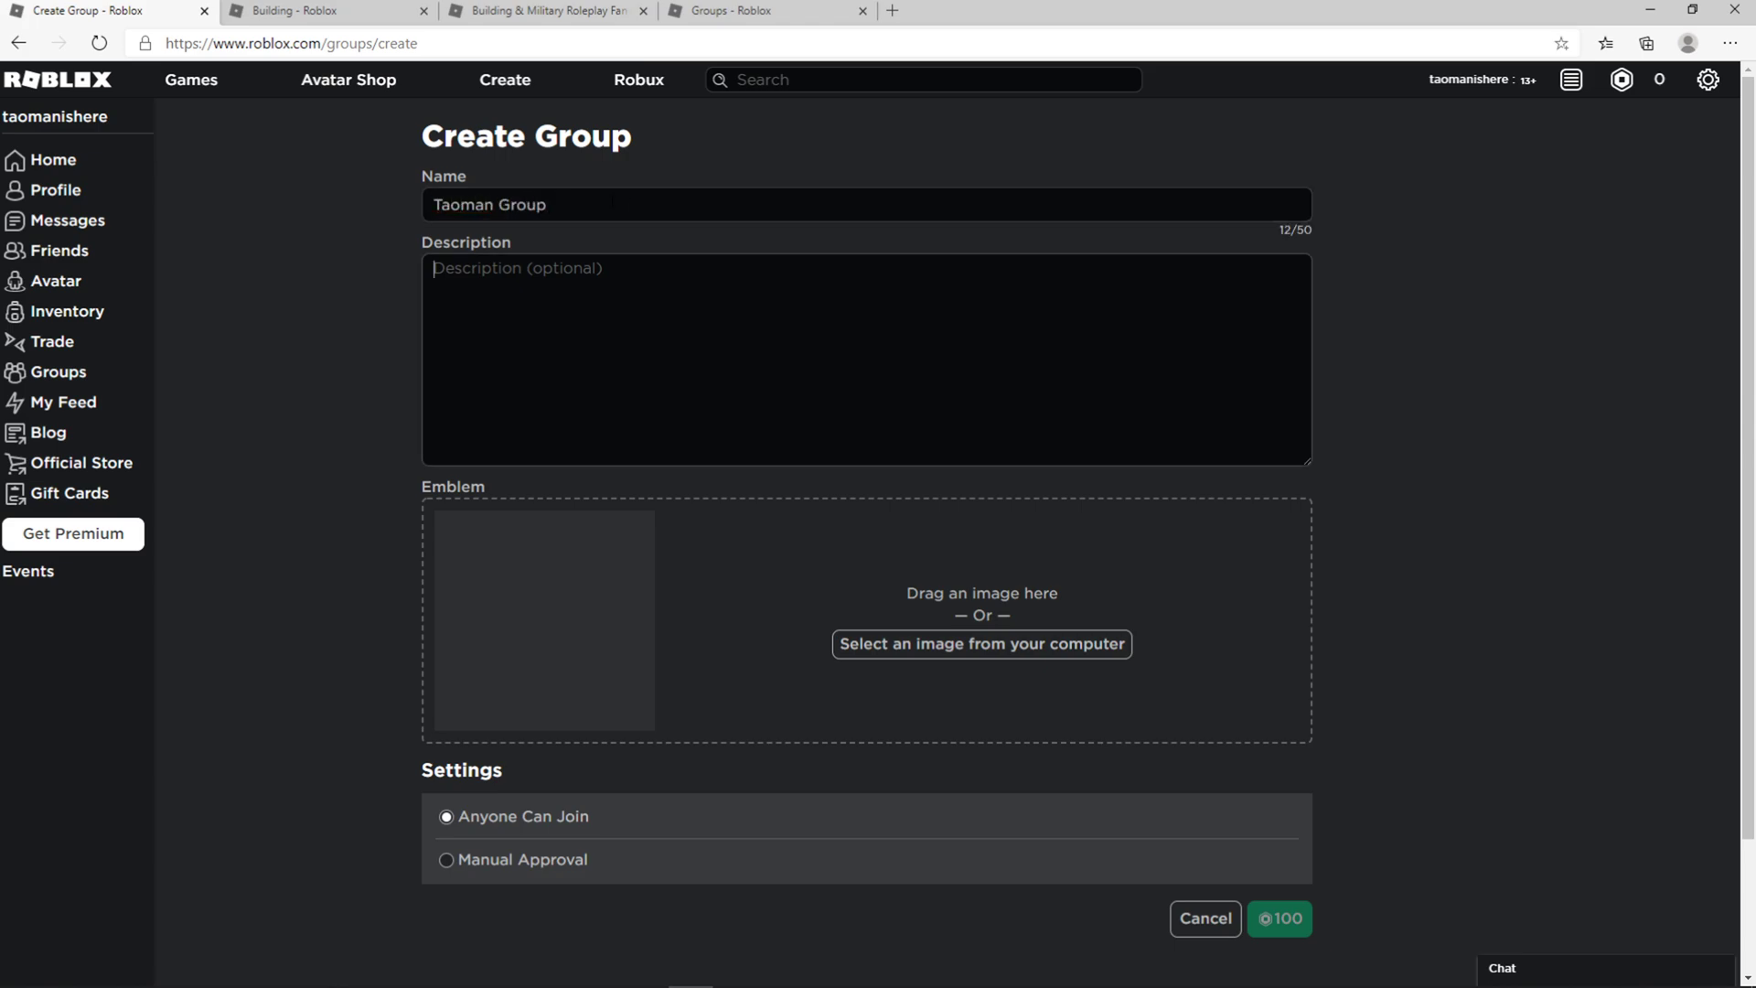
{"action": "type", "text": "Holaaa"}
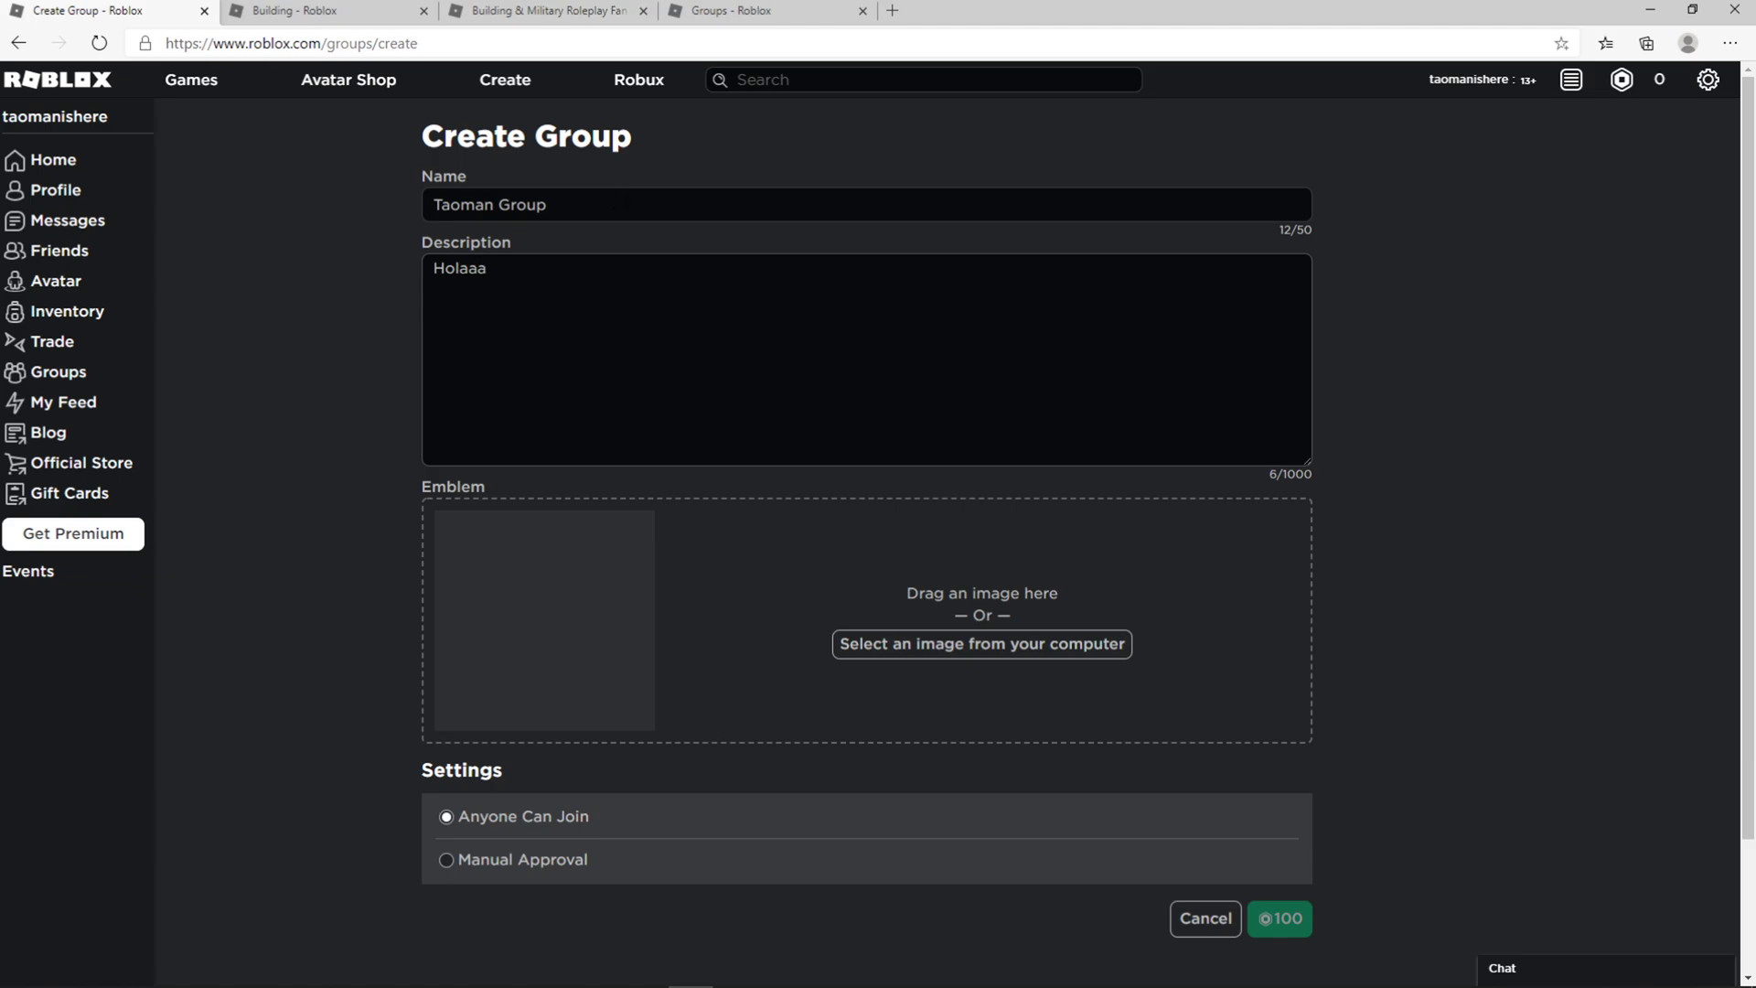
Upload Photon_Cannon_SC2_Rend1.jpg as the emblem, keep Anyone Can Join, and try the 100 Robux button.
{"action": "left_click", "coordinate": [980, 643]}
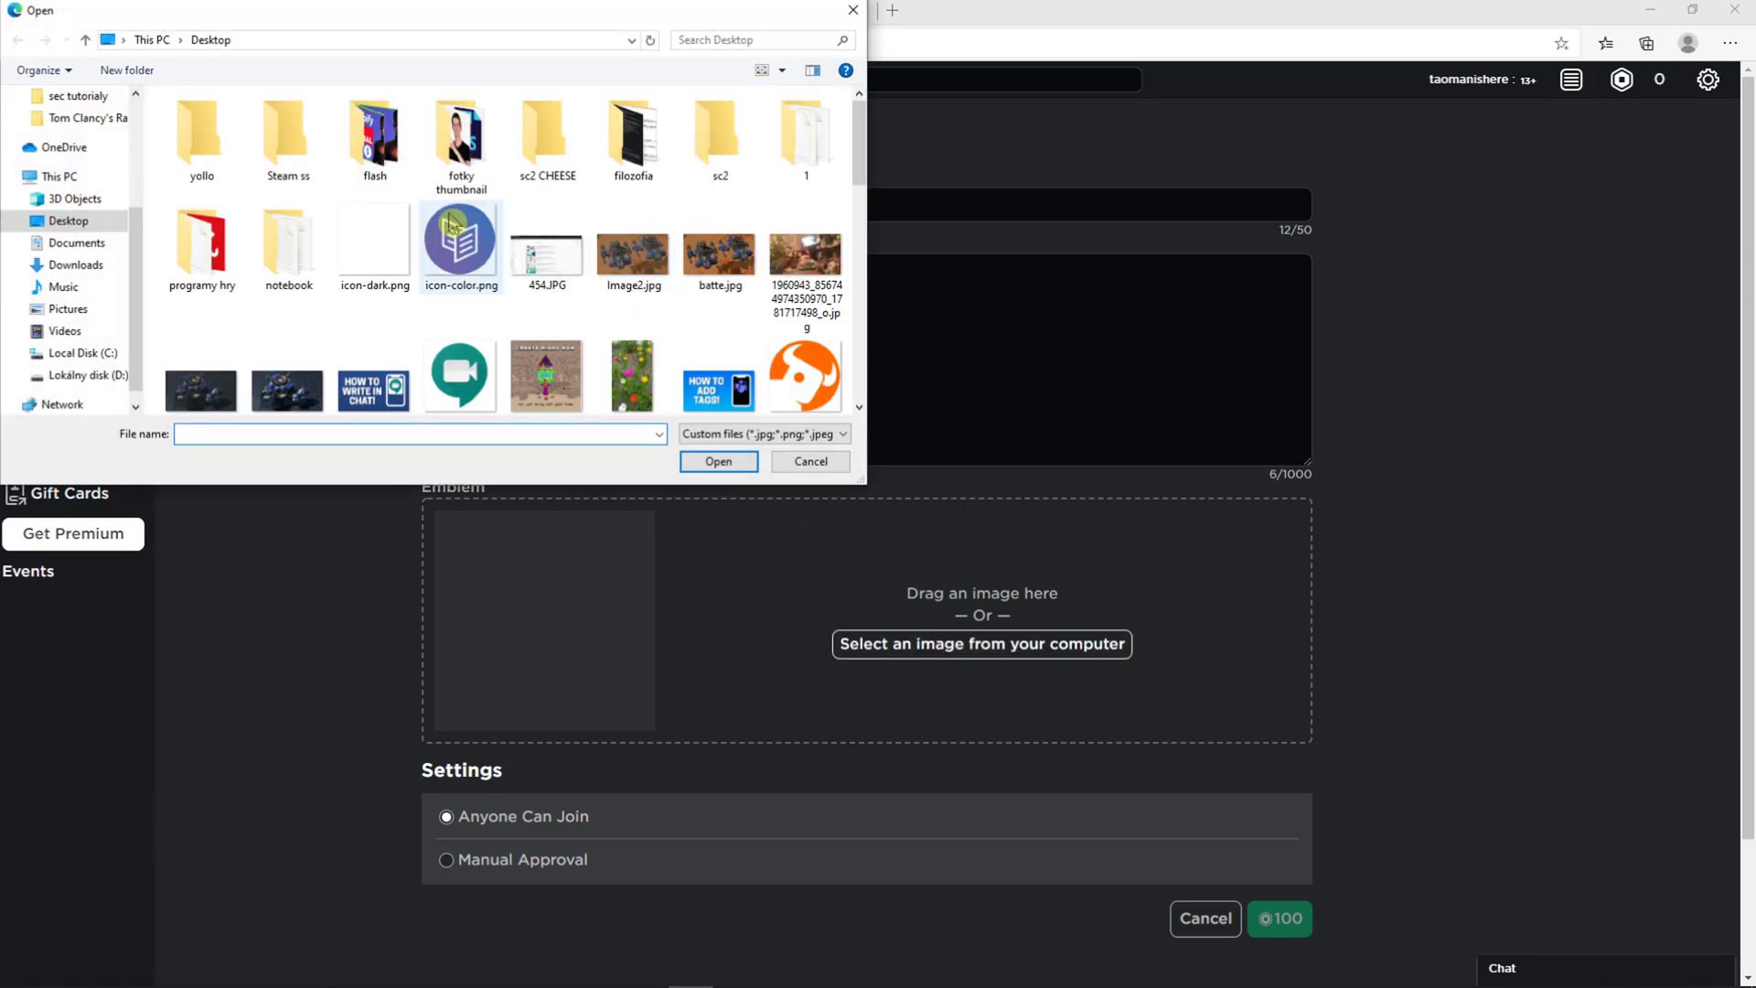
{"action": "scroll", "scroll_direction": "down", "scroll_amount": 3}
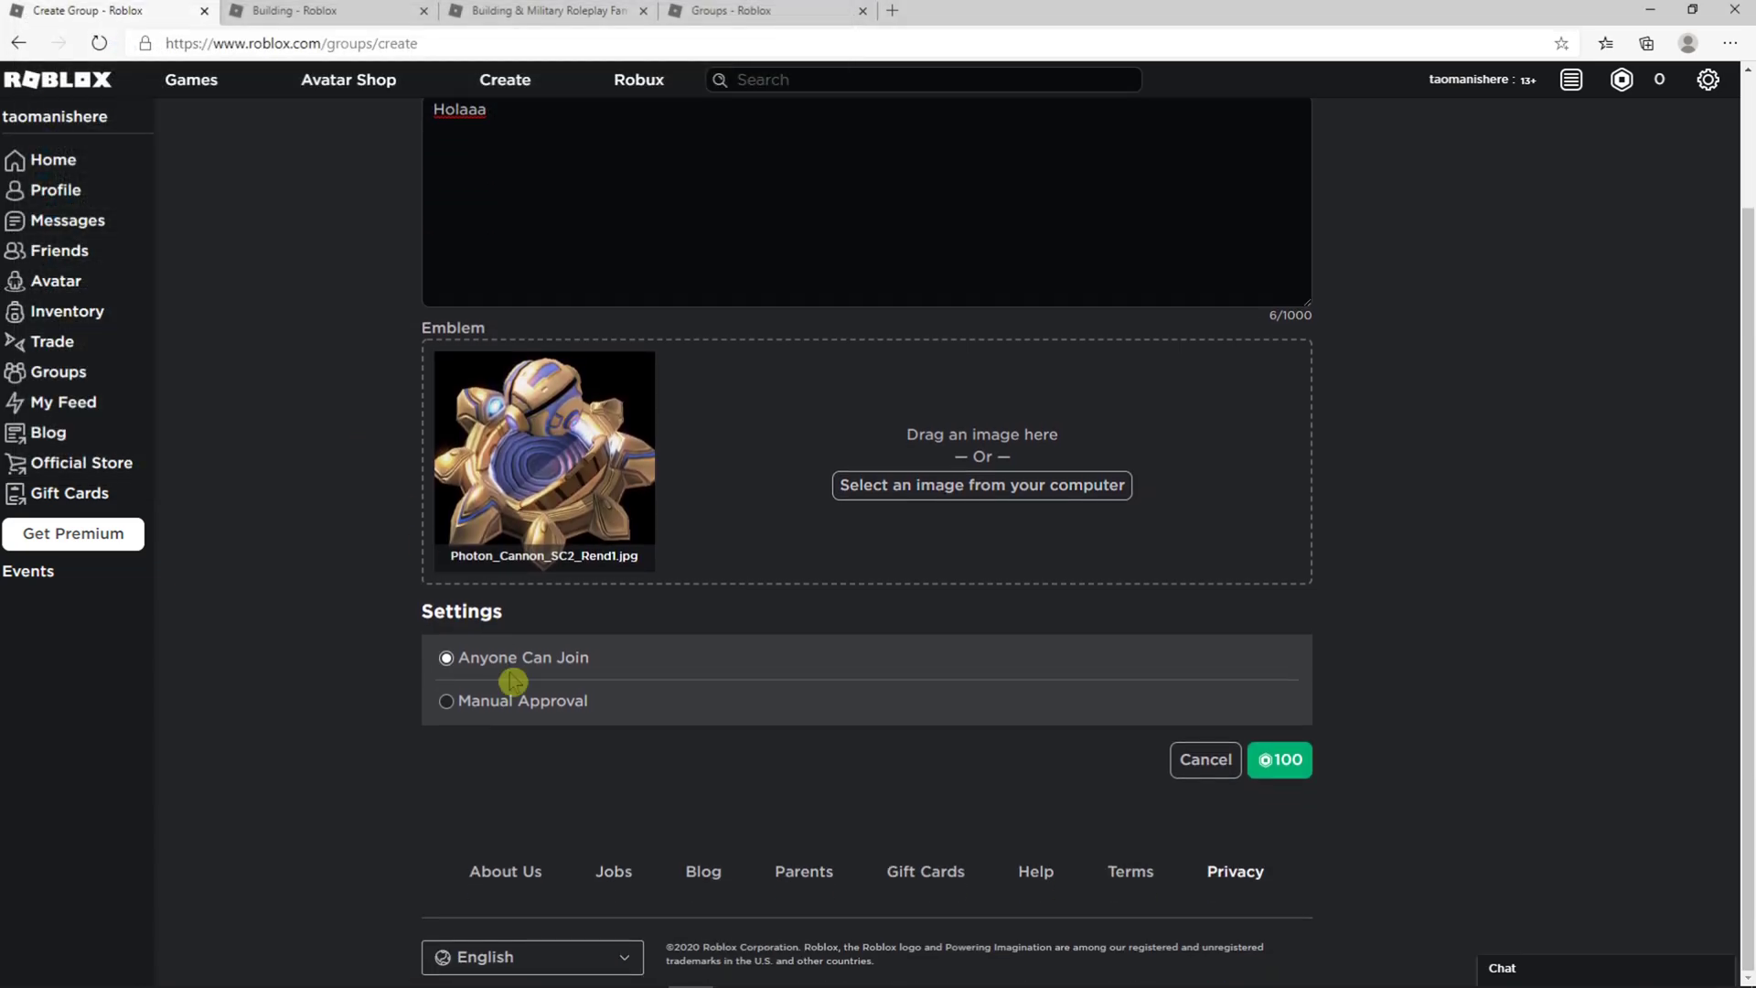
{"action": "mouse_move", "coordinate": [1281, 760]}
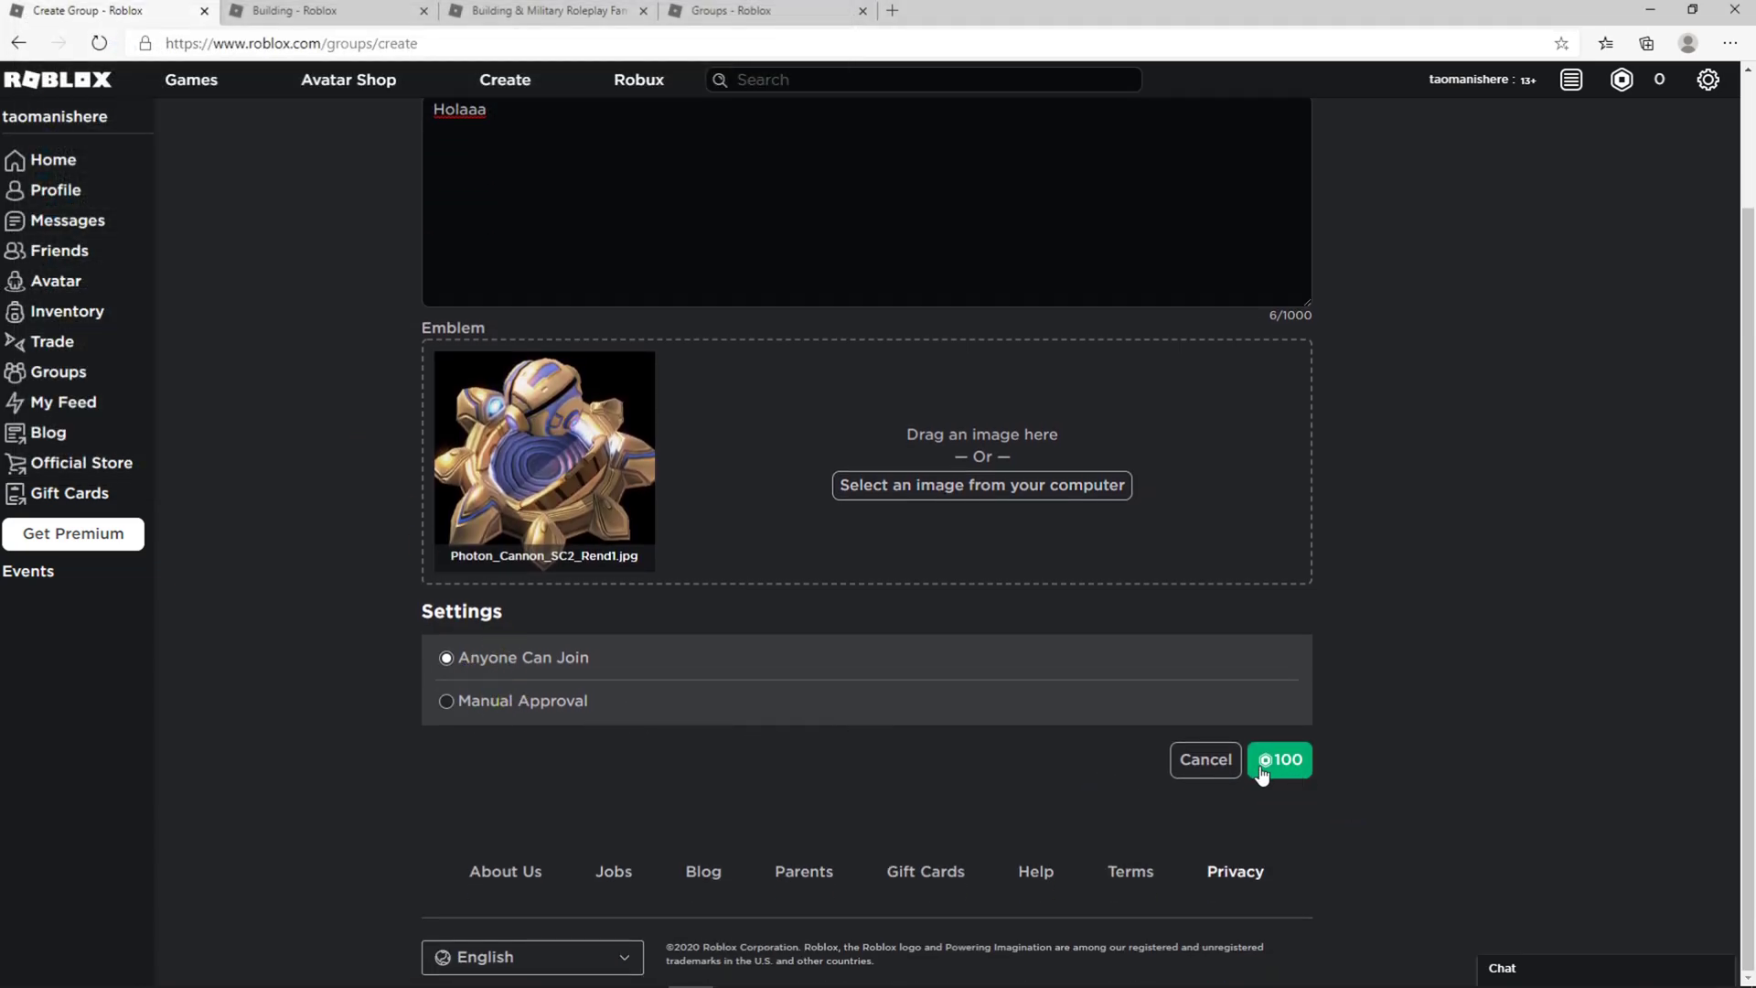
{"action": "left_click", "coordinate": [1279, 760]}
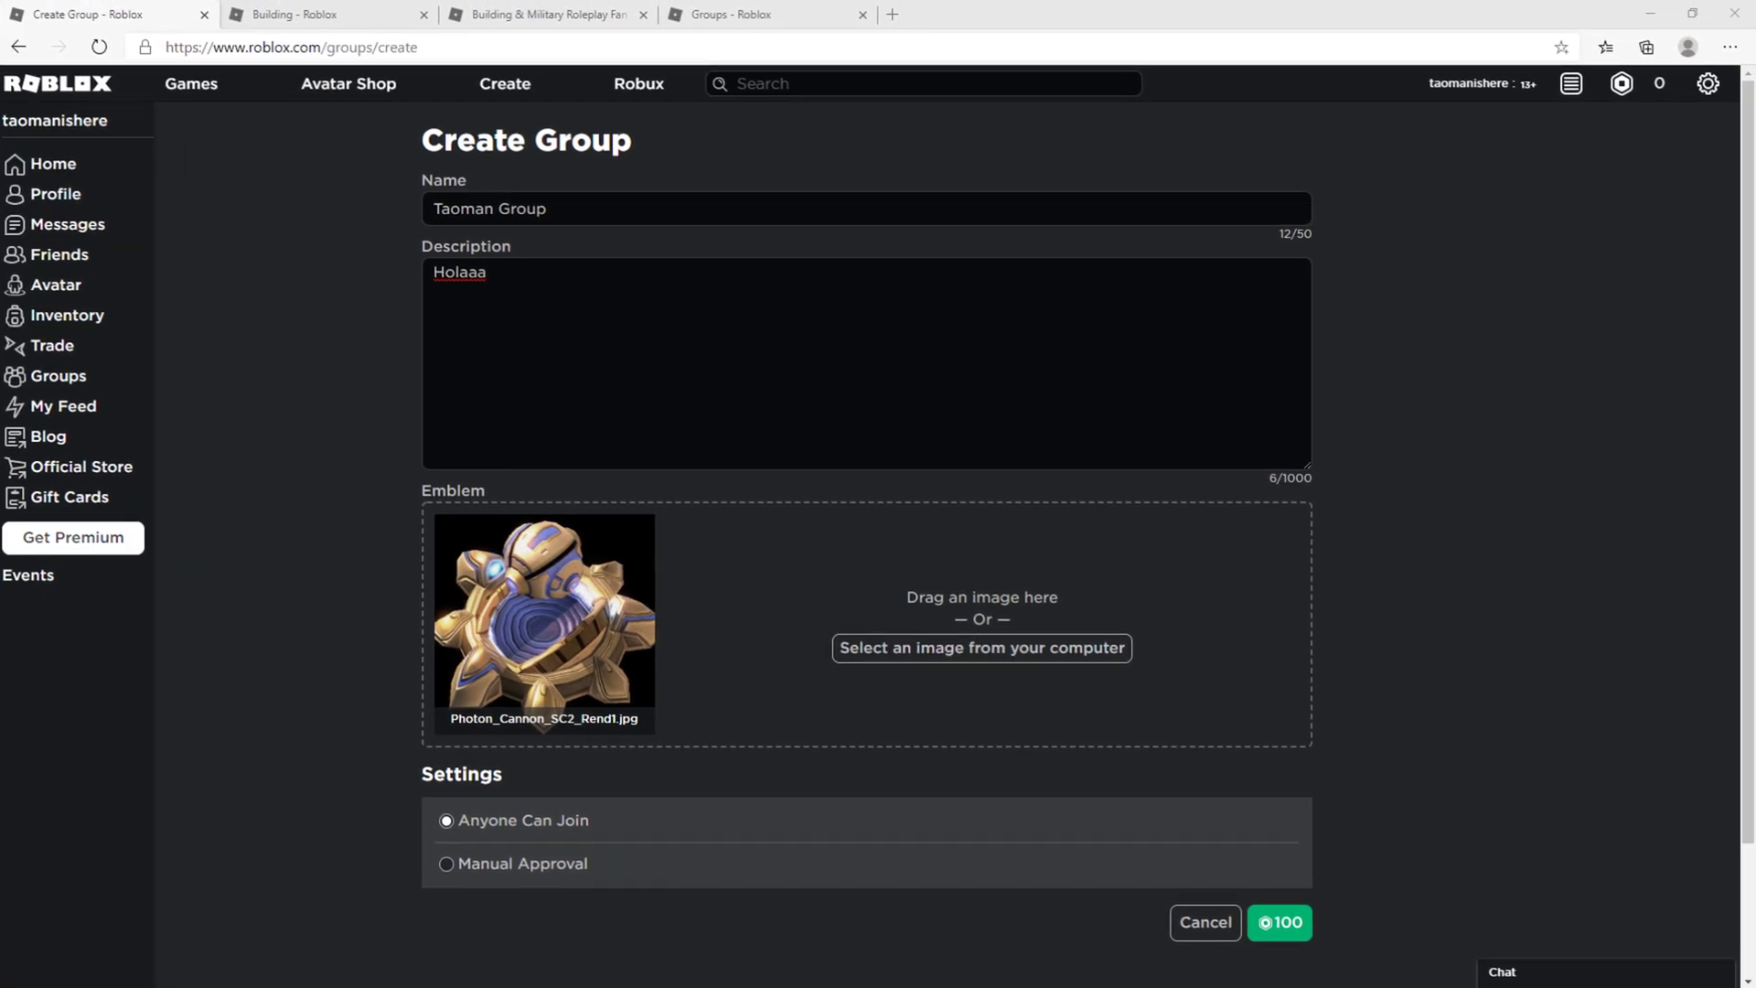
{"action": "mouse_move", "coordinate": [56, 341]}
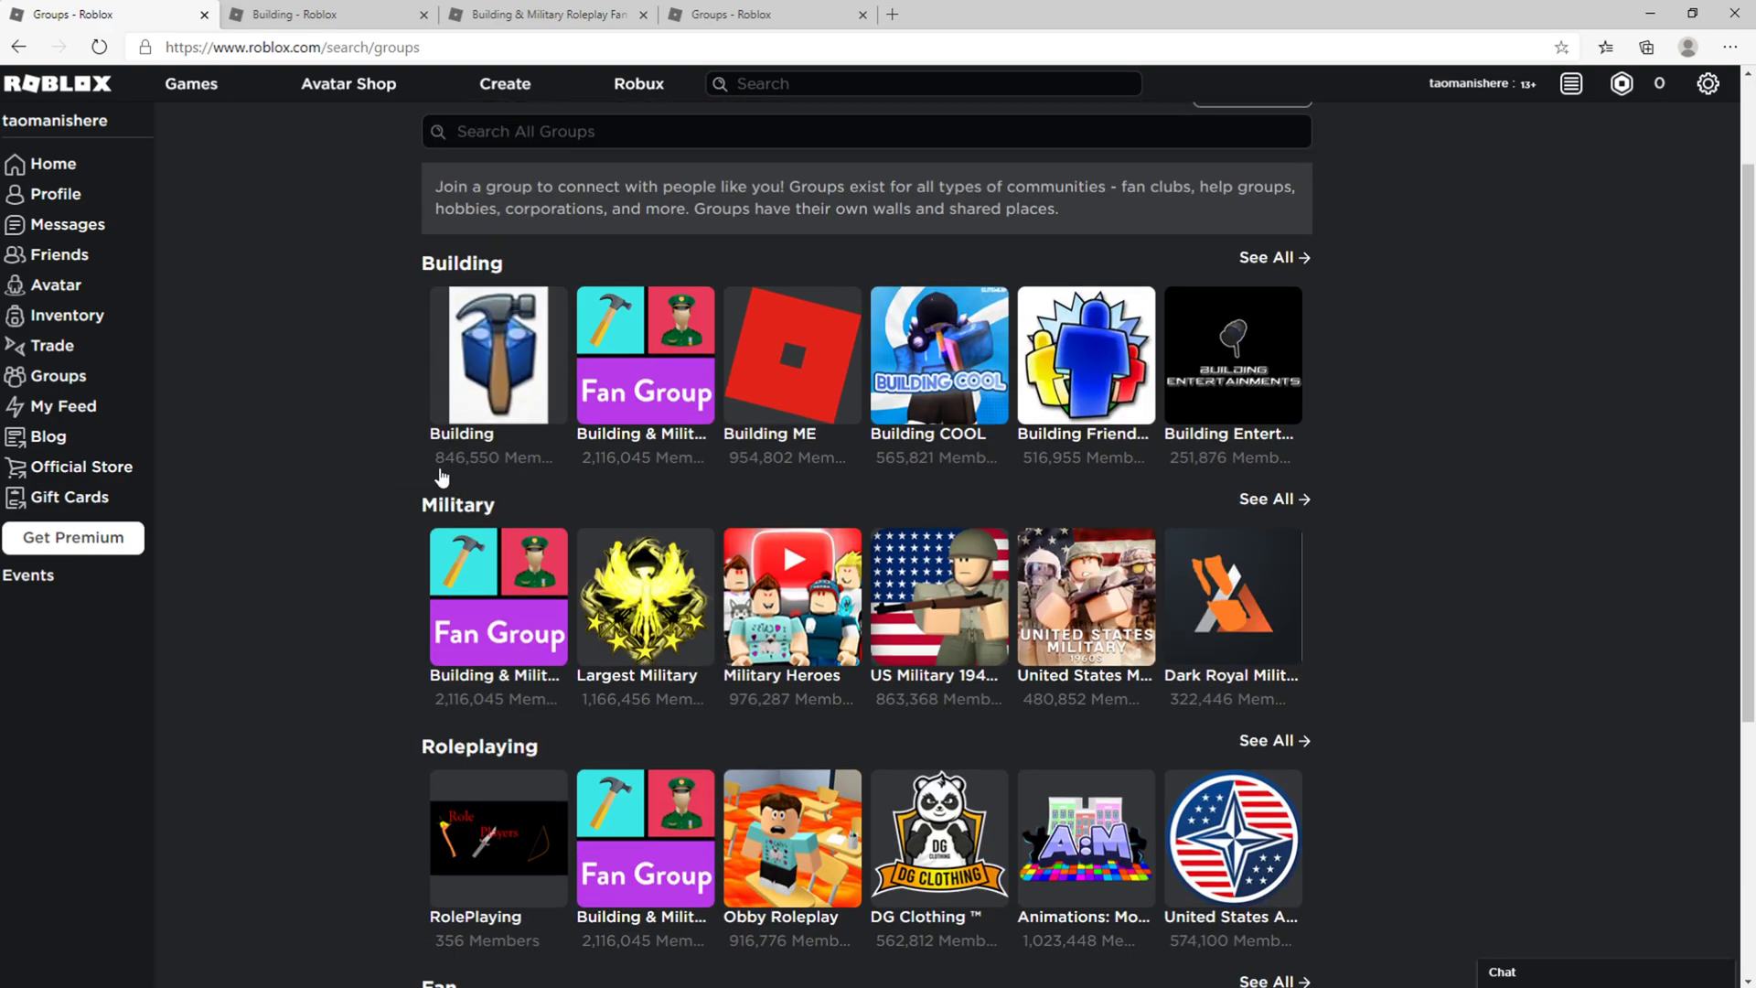
{"action": "mouse_move", "coordinate": [728, 548]}
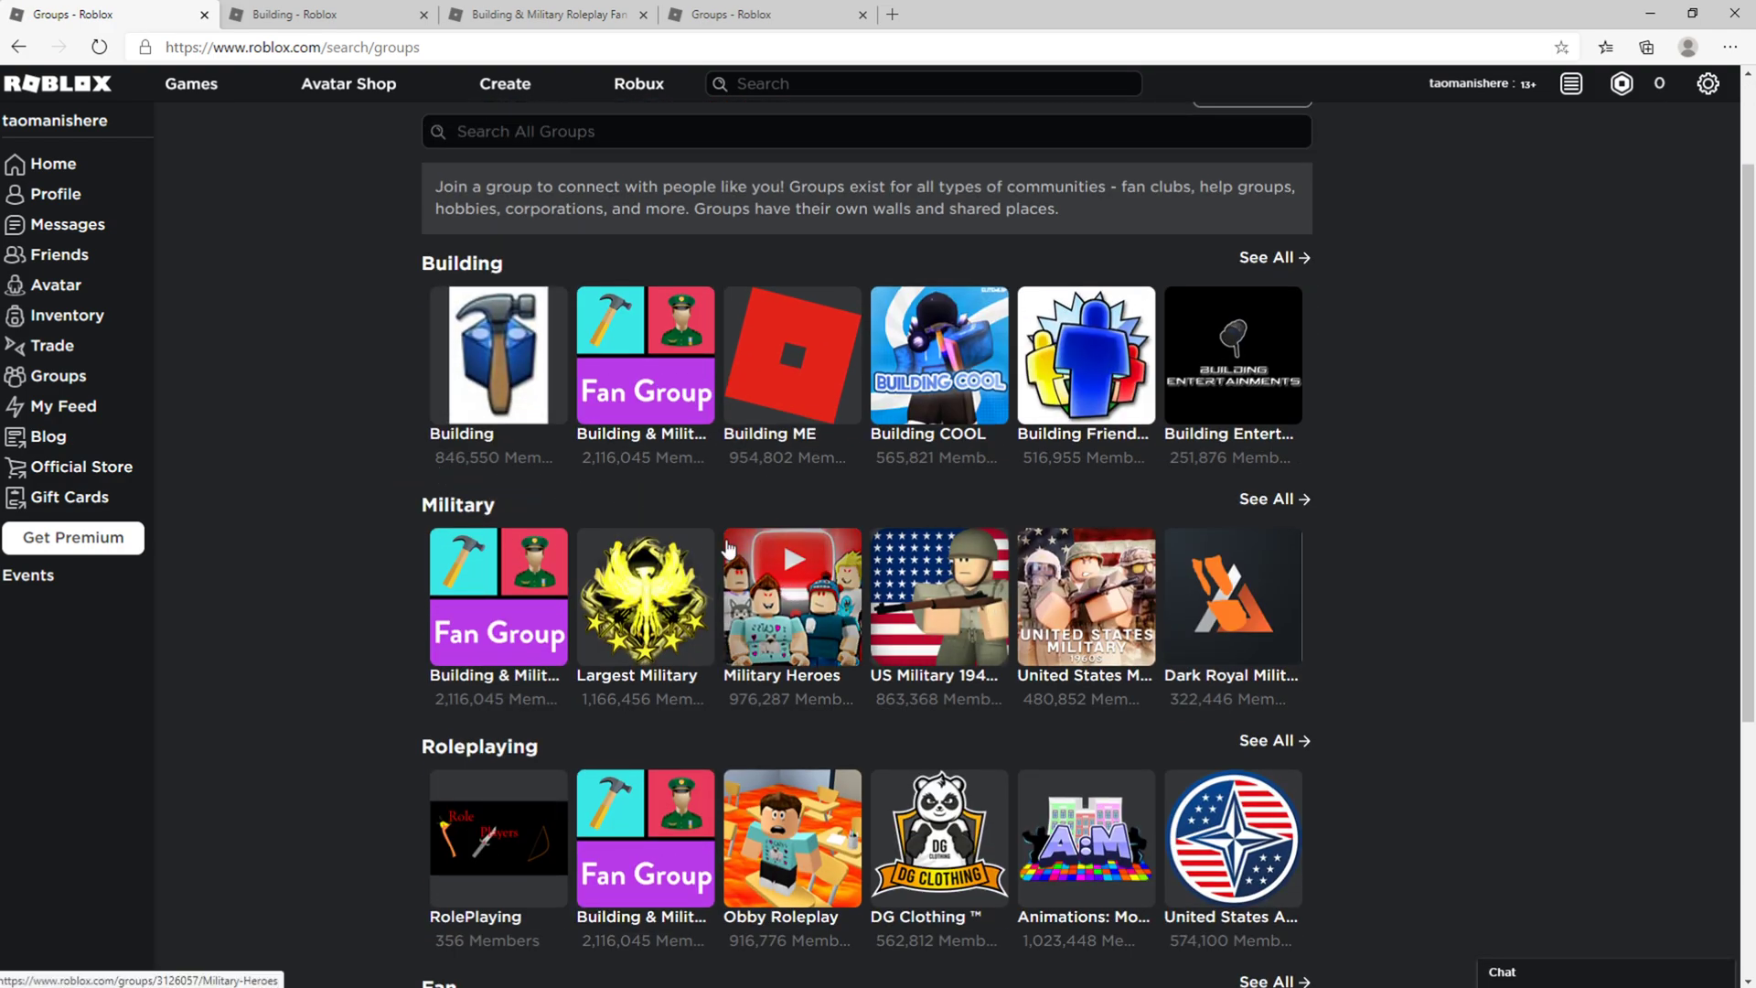
Open the Building group's About page from the Building category listings.
{"action": "left_click", "coordinate": [495, 354]}
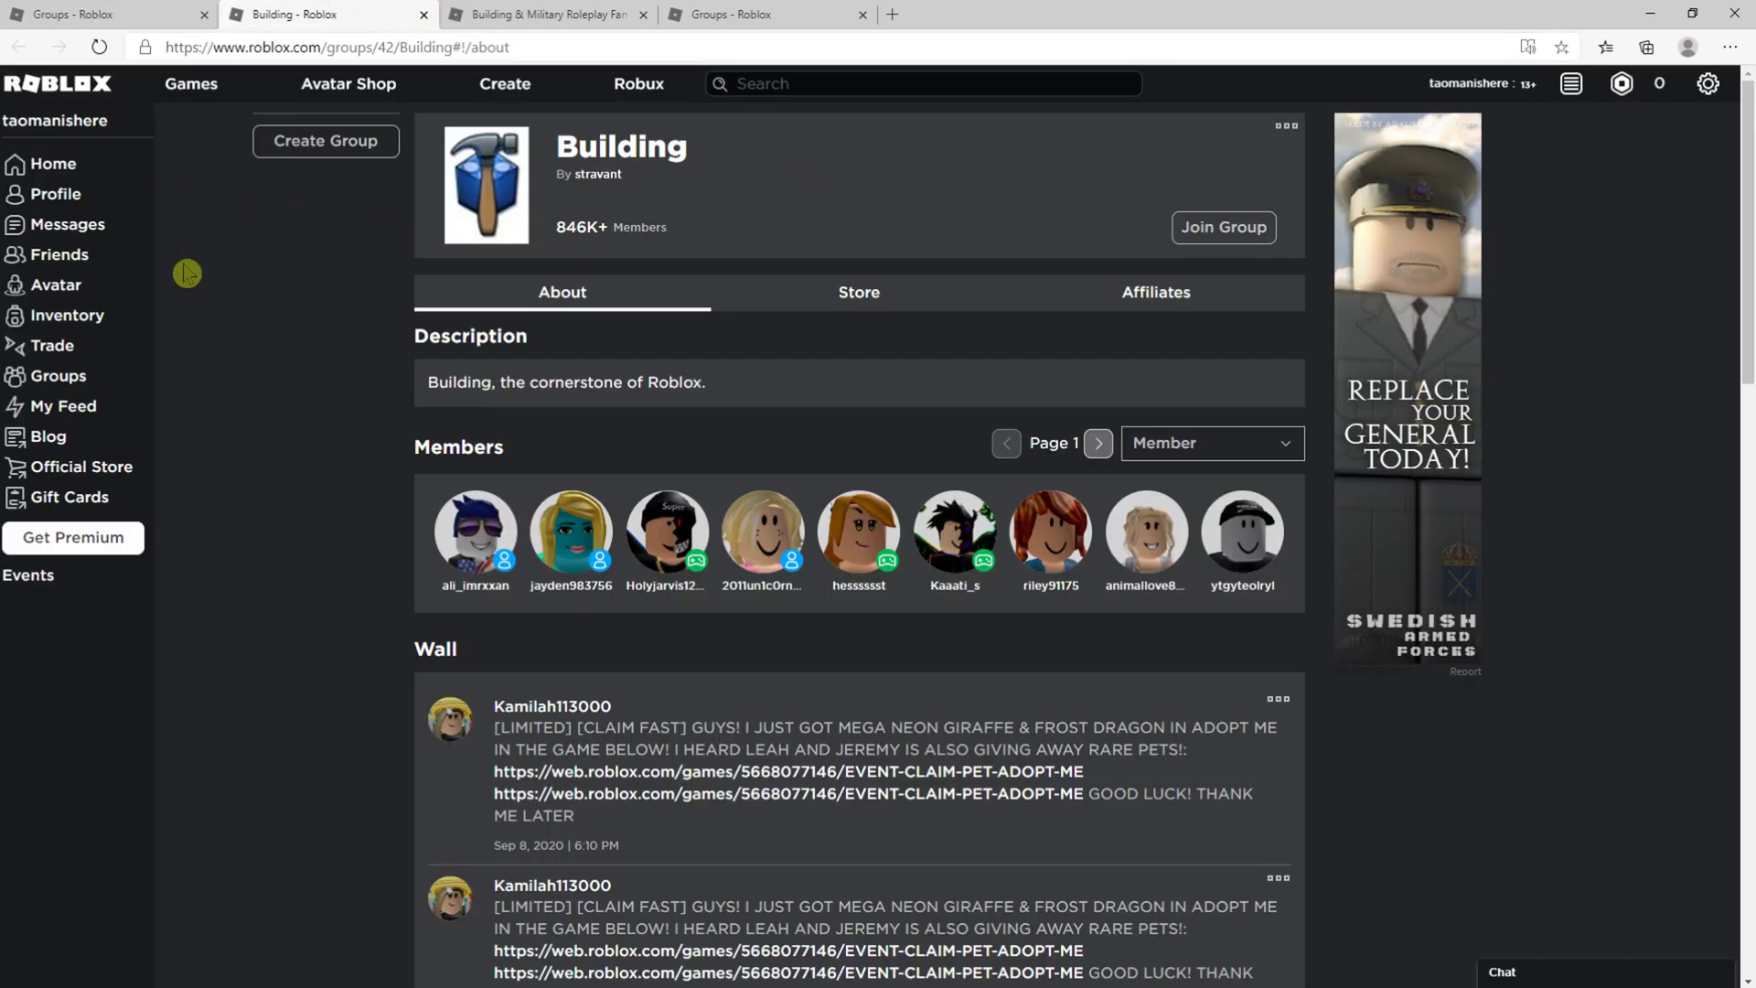
{"action": "mouse_move", "coordinate": [383, 365]}
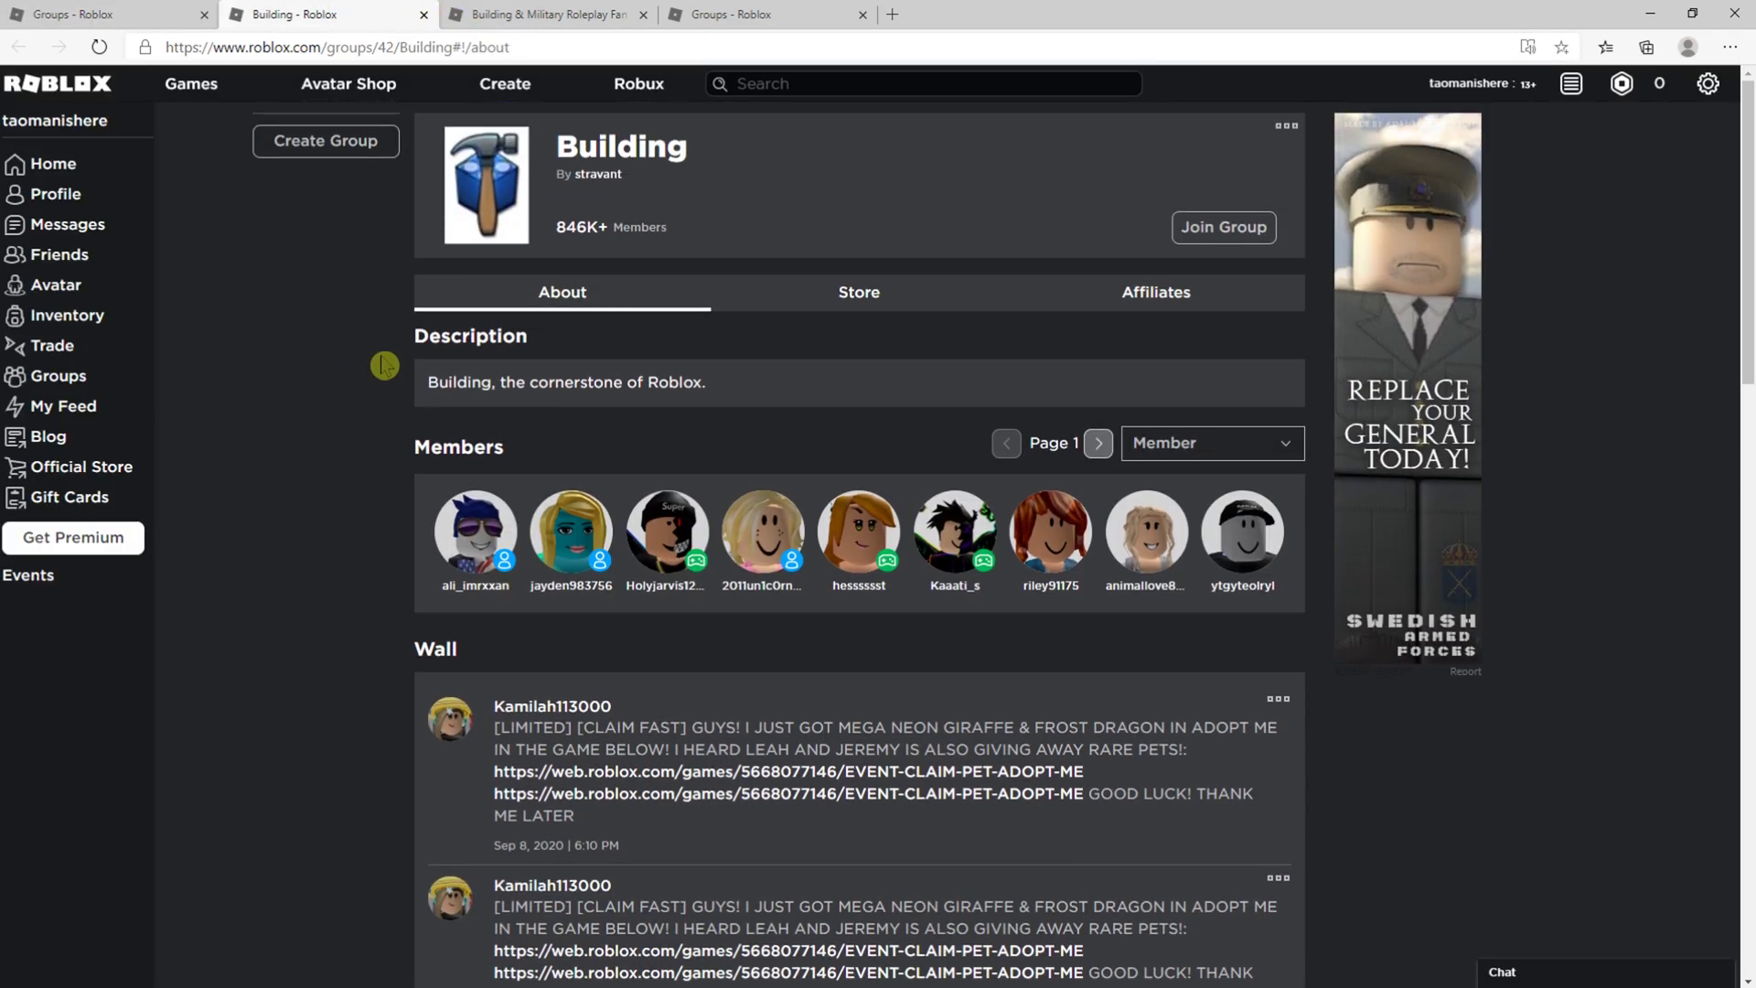